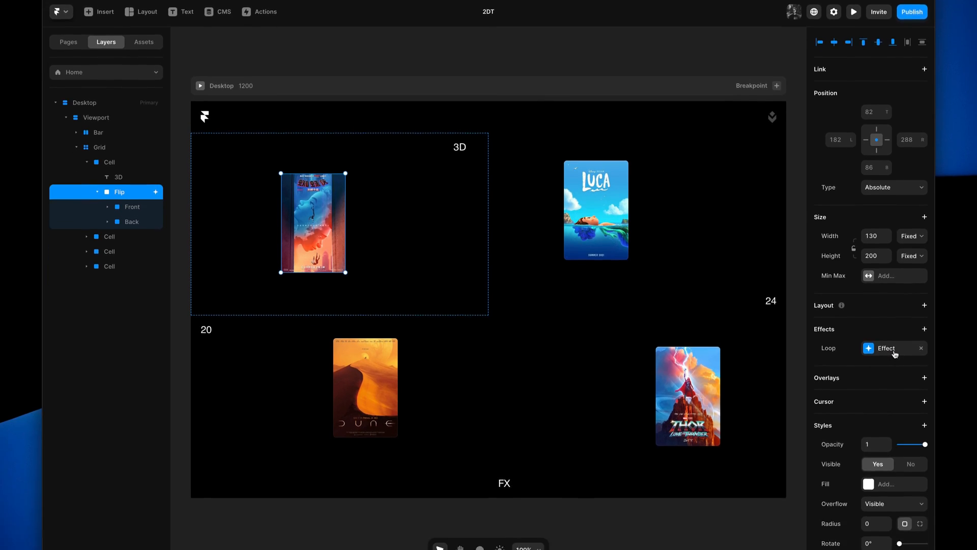
# Step: Set the Flip card's Loop effect to rotate 360 degrees around the Y axis
pyautogui.click(885, 348)
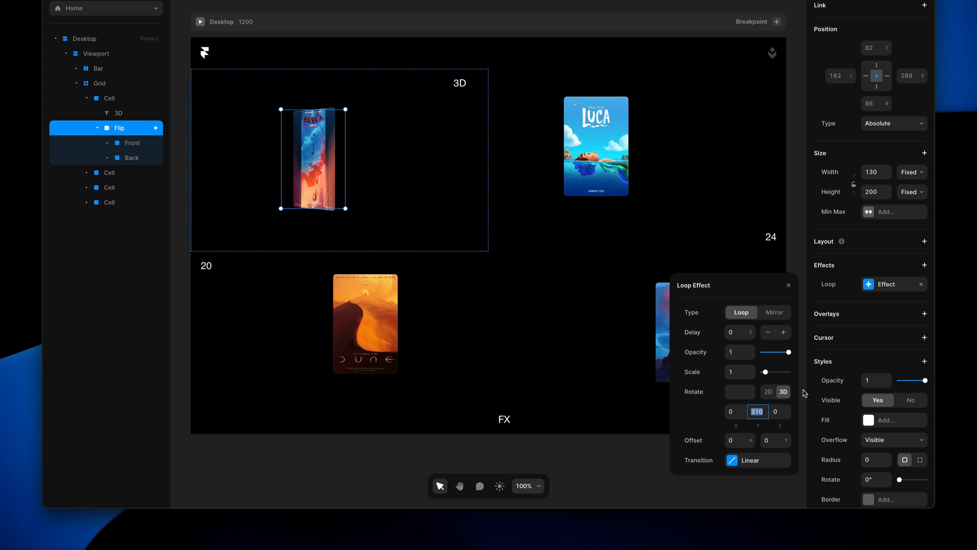
pyautogui.write('300')
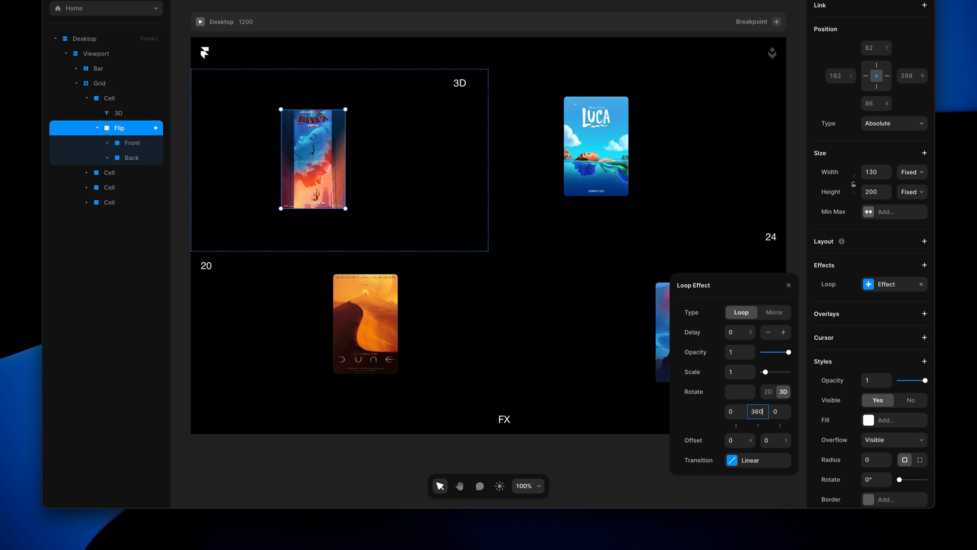
pyautogui.write('280')
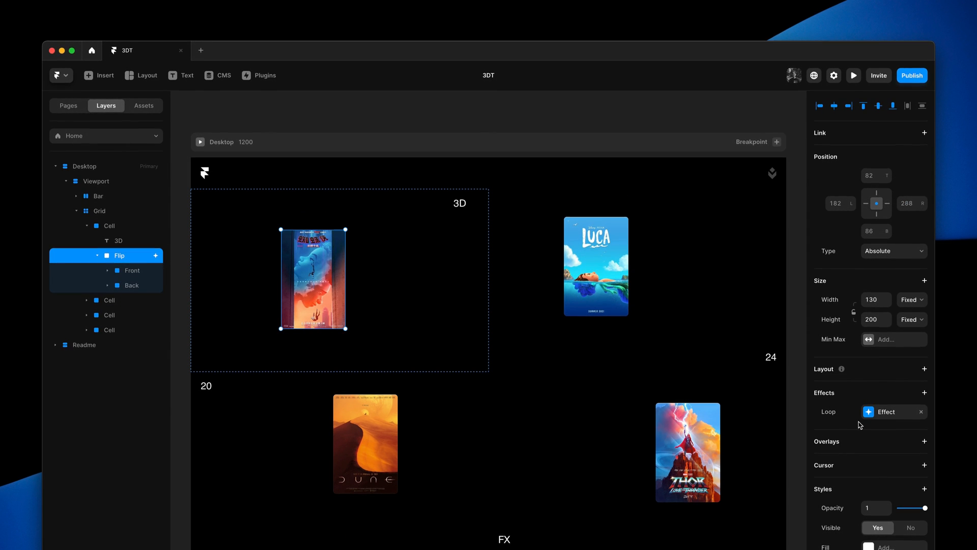
# Step: Switch to the 2DT project showing the Desktop frame's poster grid
pyautogui.click(884, 411)
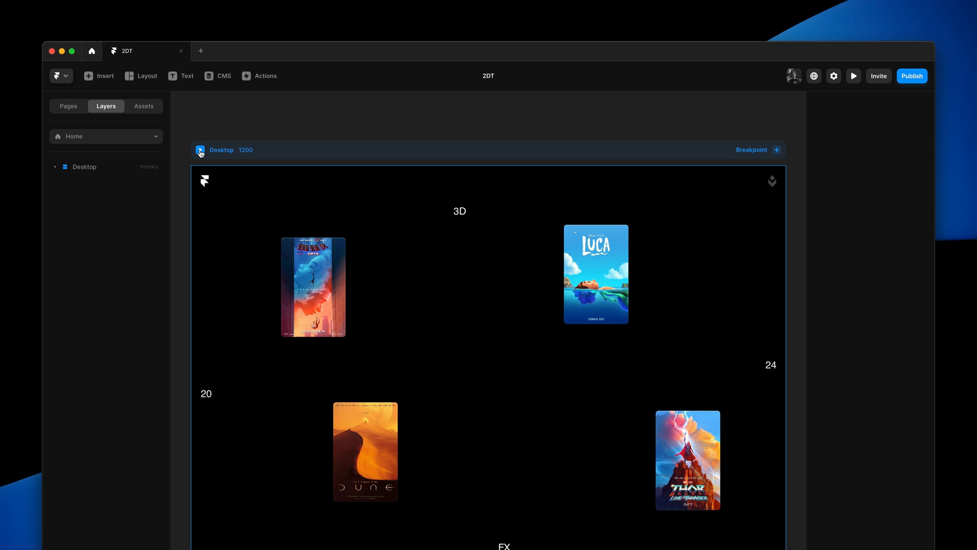
# Step: Close the Loop Effect settings, switch to the 3DT file and preview its Desktop page
pyautogui.click(853, 75)
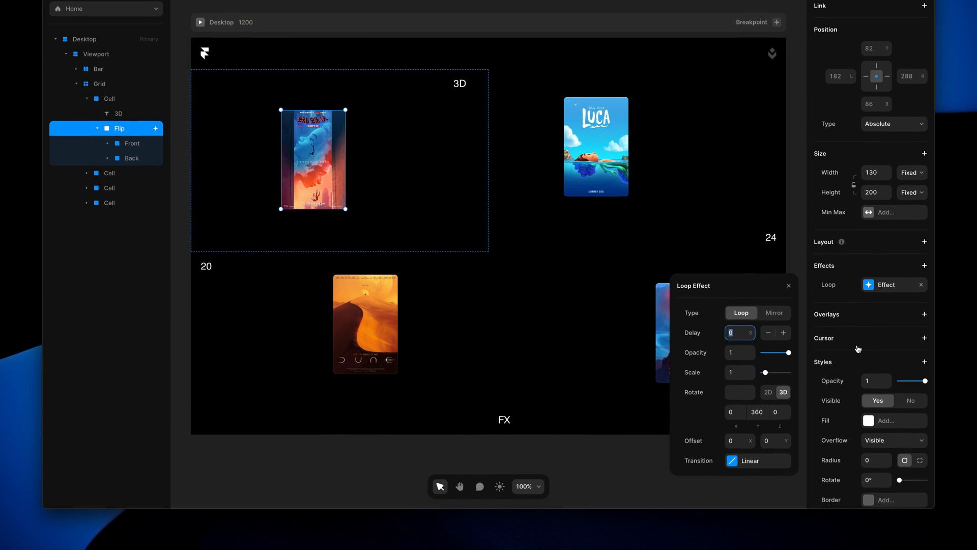
pyautogui.click(756, 460)
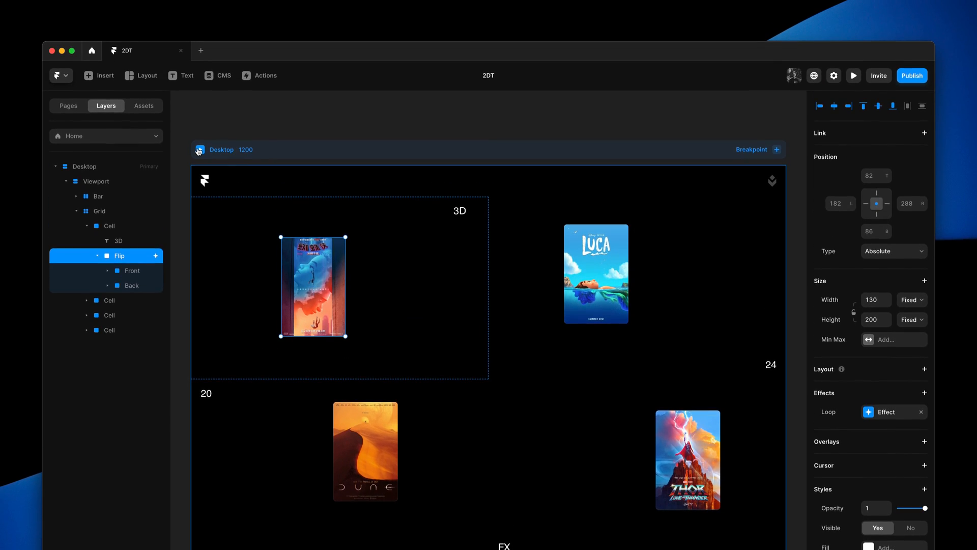
pyautogui.click(853, 76)
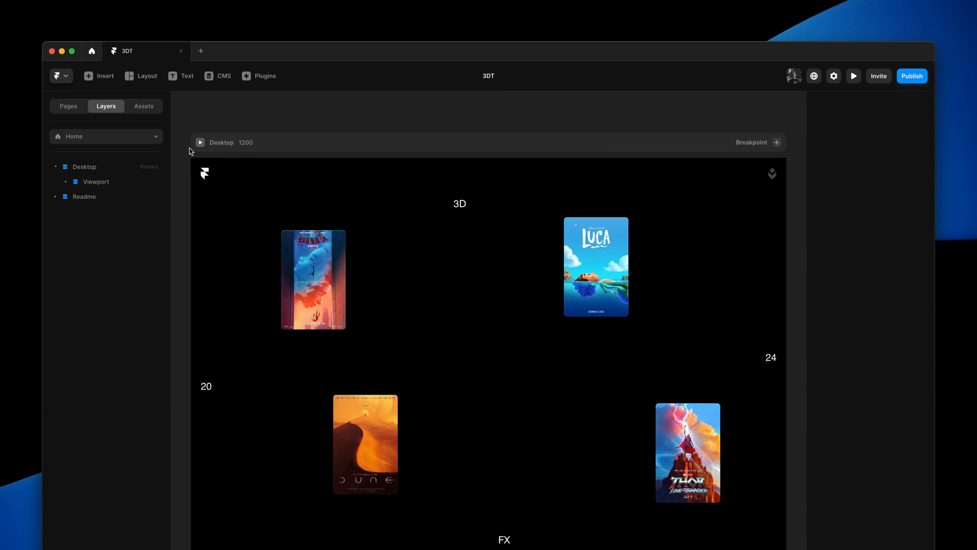
pyautogui.click(853, 75)
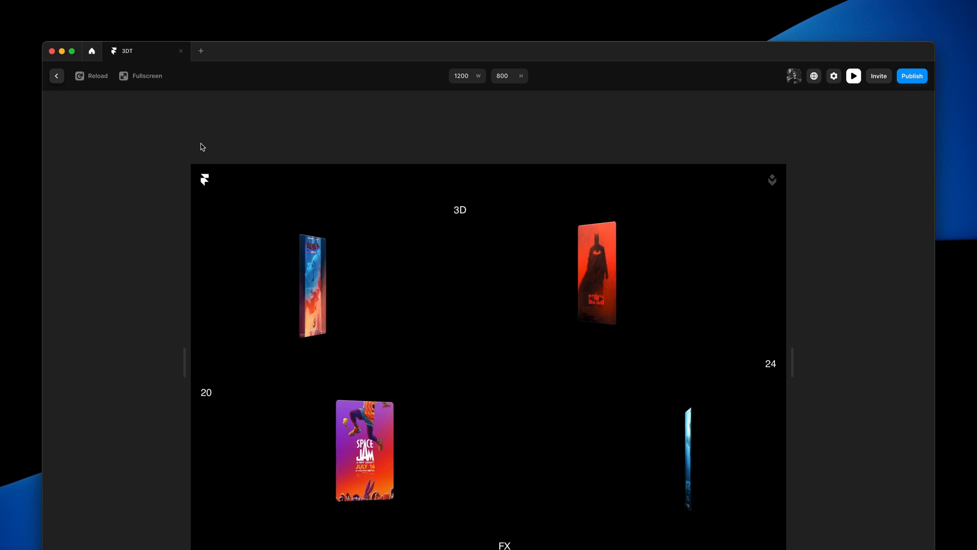
pyautogui.click(56, 76)
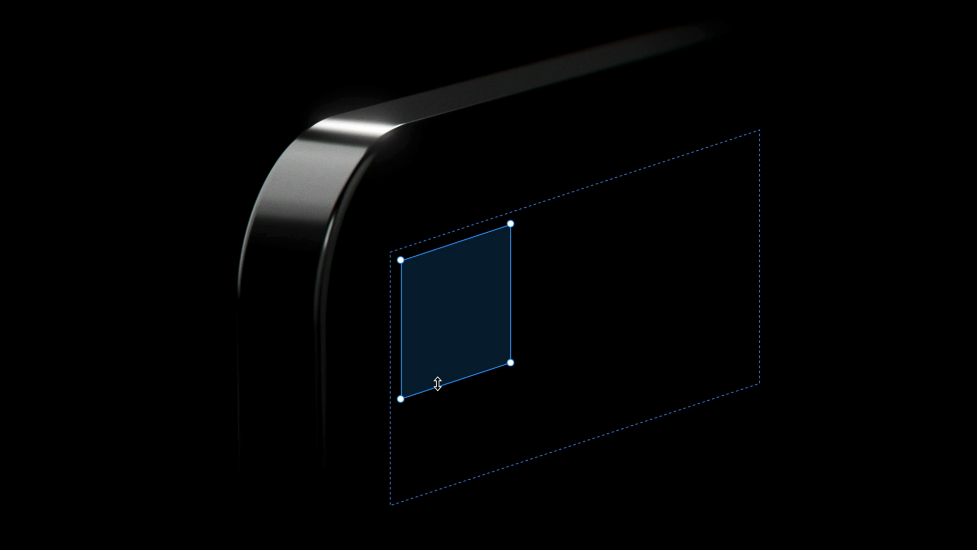
pyautogui.moveTo(399, 352)
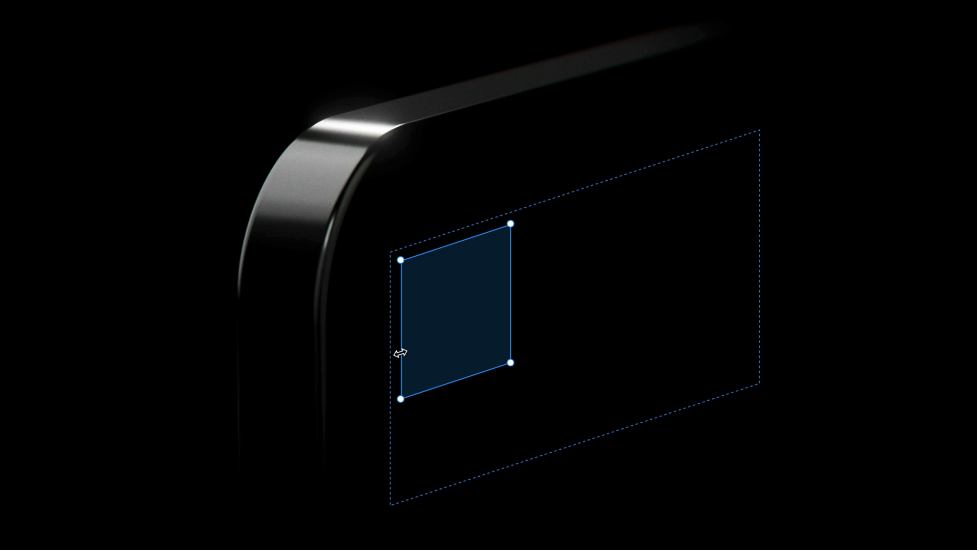
pyautogui.moveTo(501, 328)
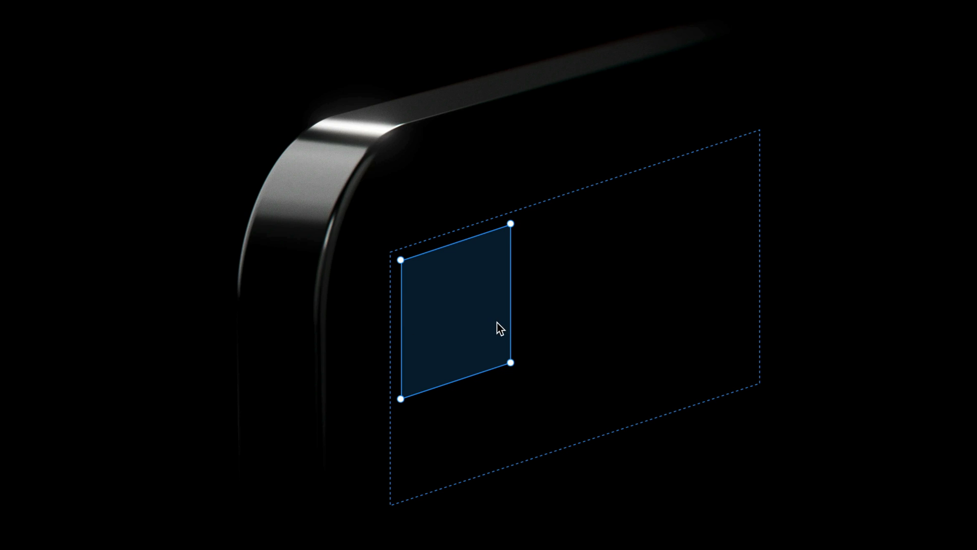
pyautogui.moveTo(506, 286)
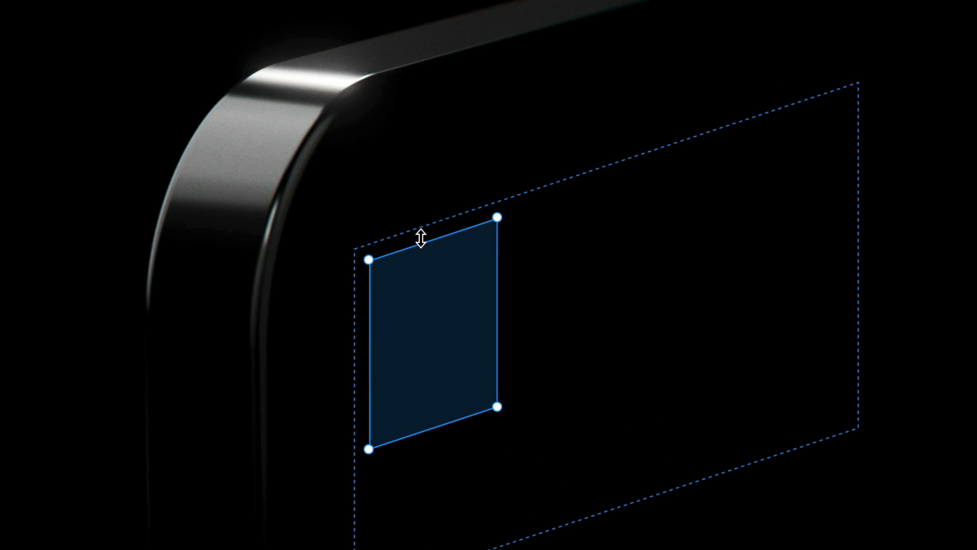
pyautogui.moveTo(377, 355)
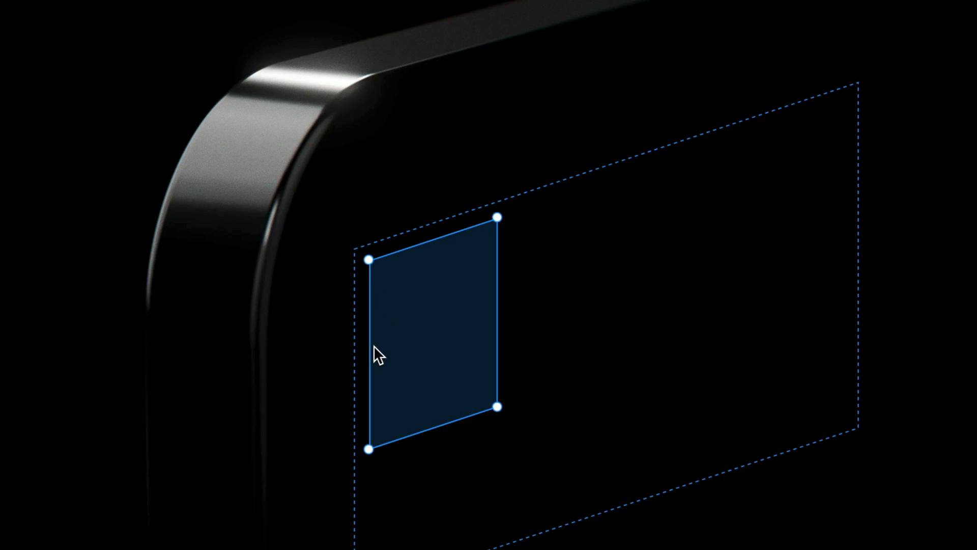
pyautogui.moveTo(379, 444)
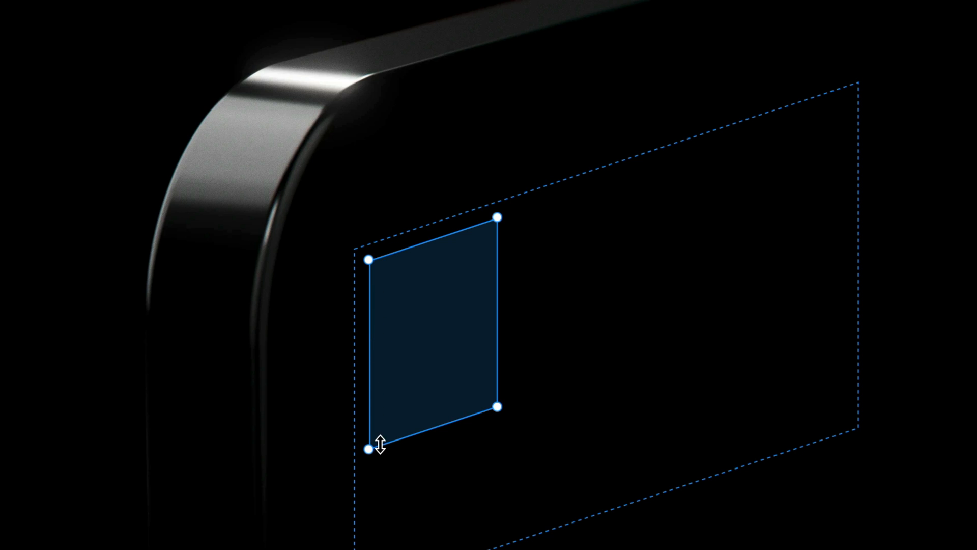